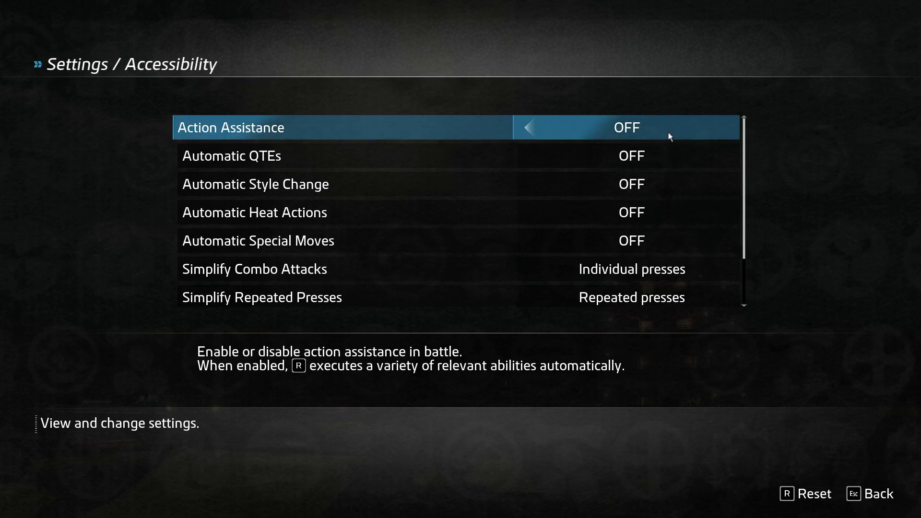
pyautogui.moveTo(654, 148)
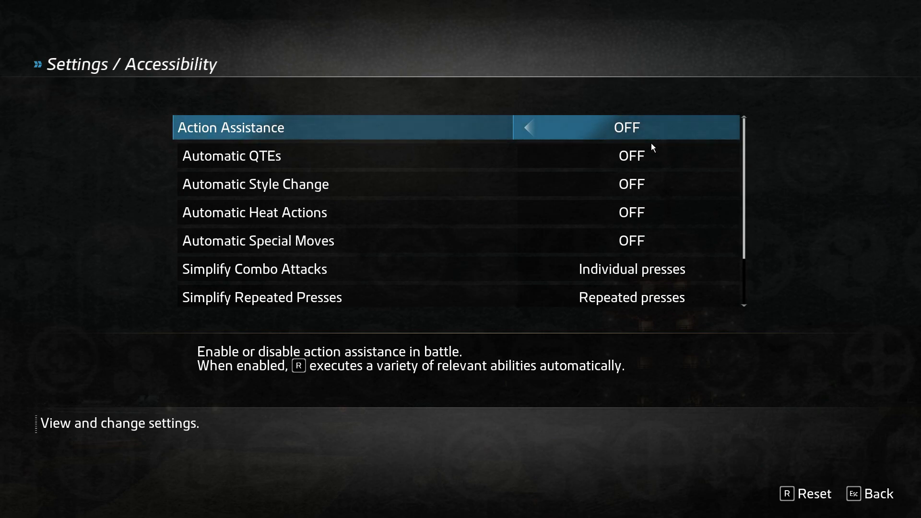
# - Review the newly acquired items via the alert notice and dismiss it to resume
pyautogui.press('down')
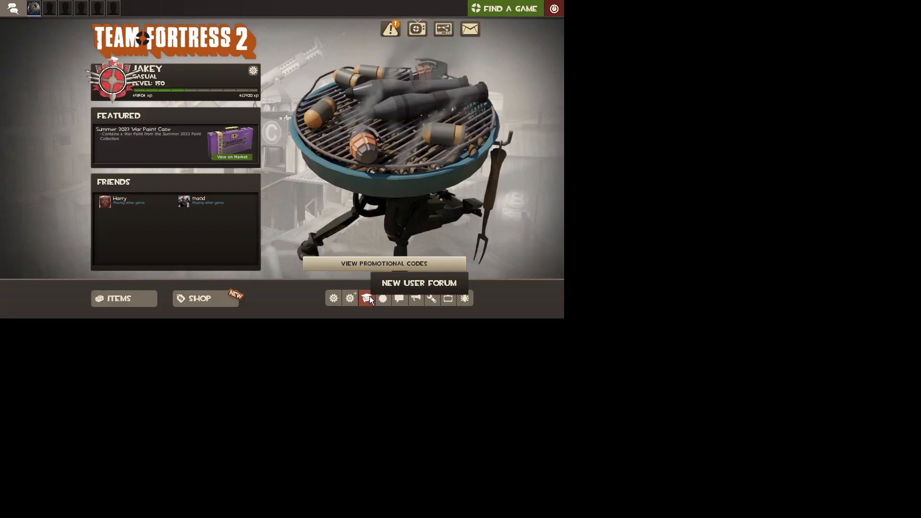
pyautogui.moveTo(365, 251)
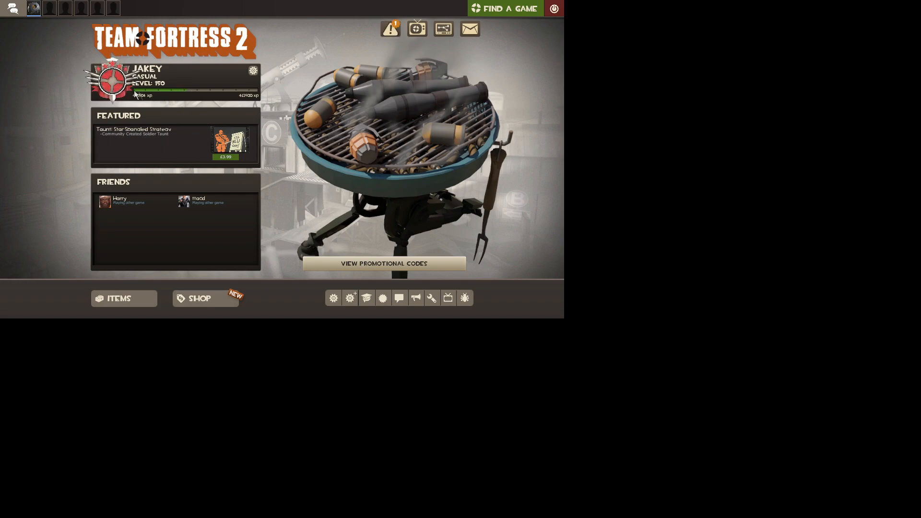
pyautogui.moveTo(272, 99)
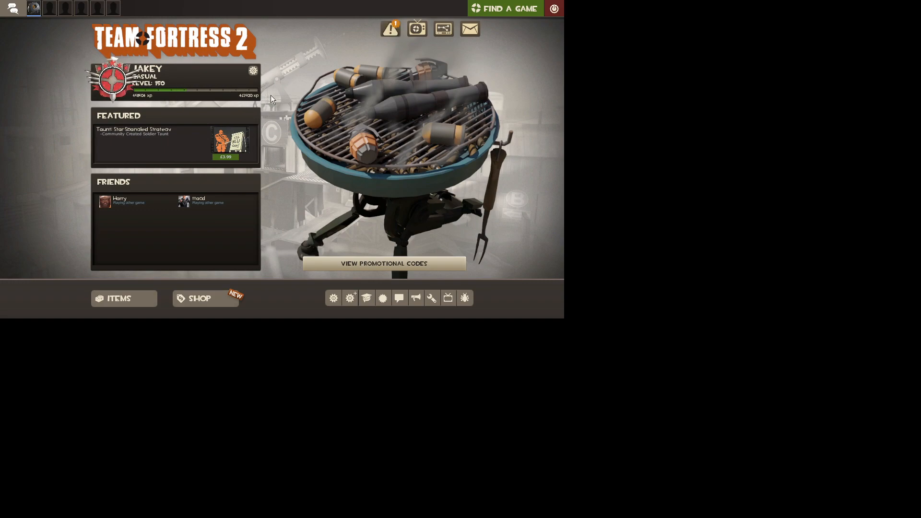
pyautogui.click(391, 29)
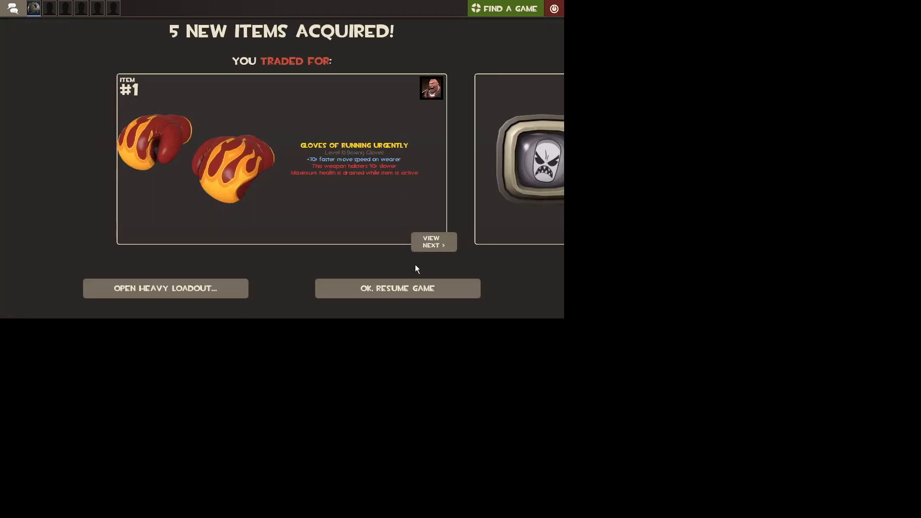
pyautogui.click(433, 241)
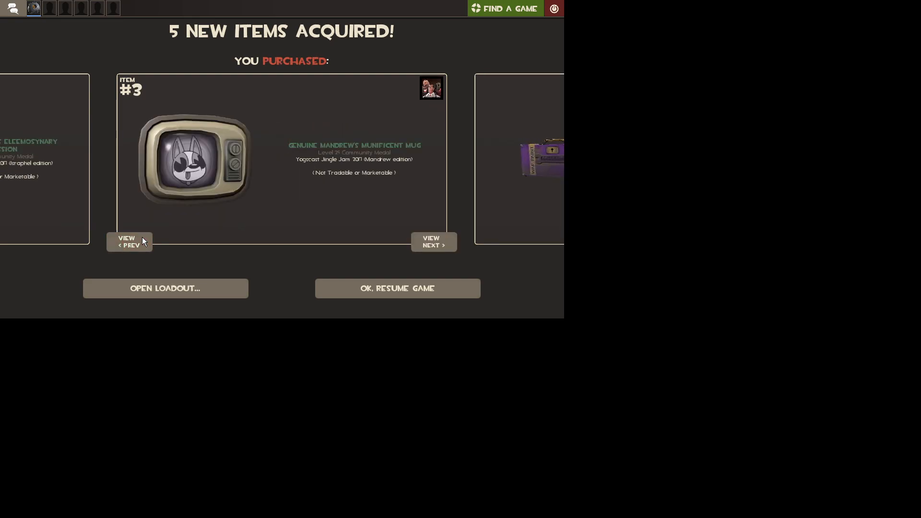
pyautogui.click(397, 288)
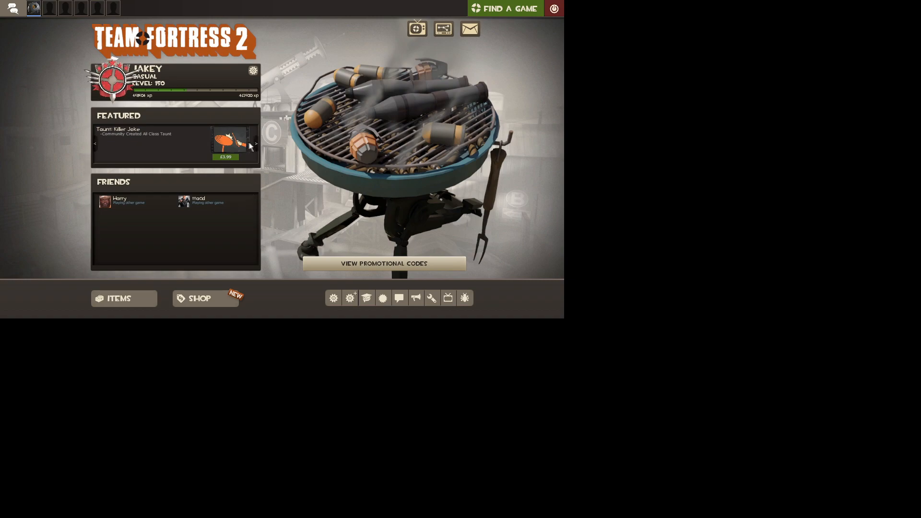
pyautogui.moveTo(216, 136)
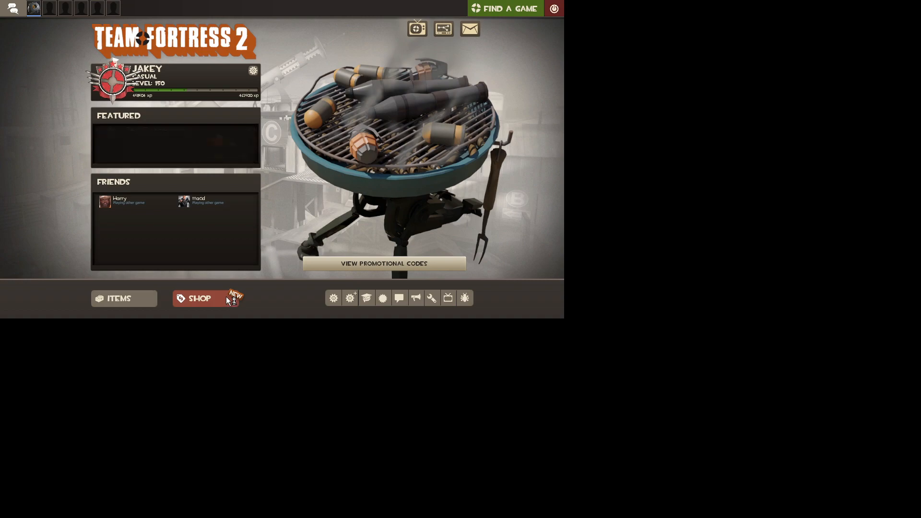
# - Browse the store's Taunts section across several pages
pyautogui.click(199, 298)
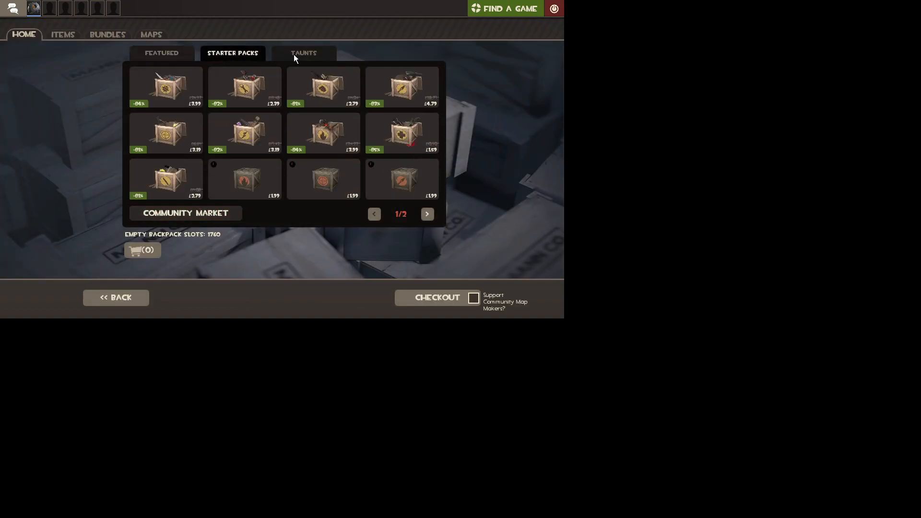
pyautogui.click(303, 53)
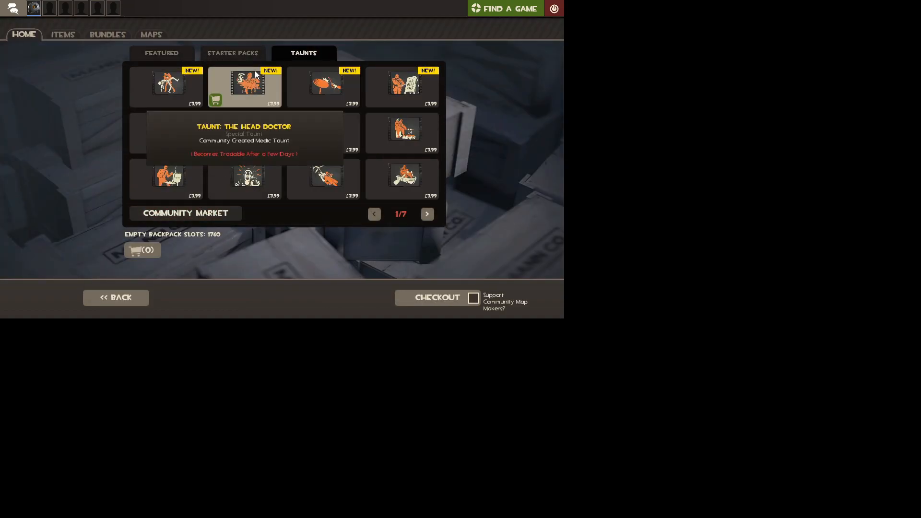
pyautogui.click(427, 214)
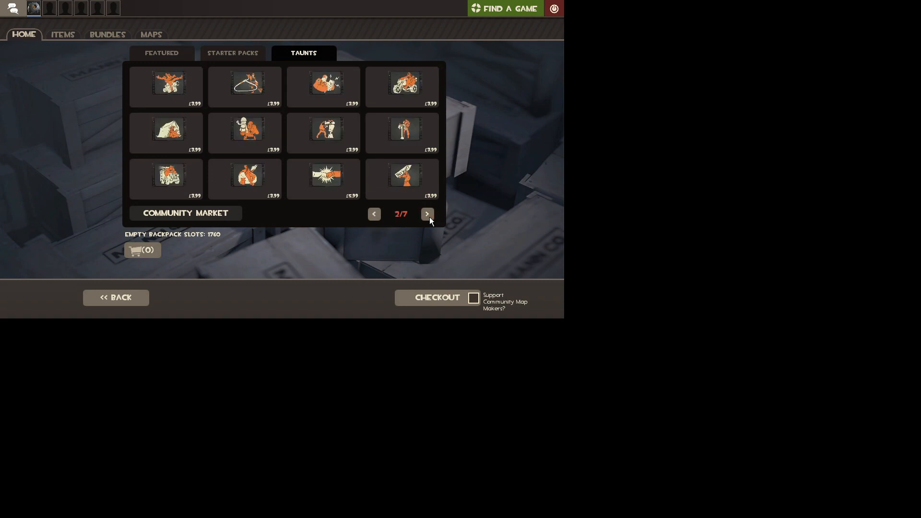
pyautogui.click(428, 214)
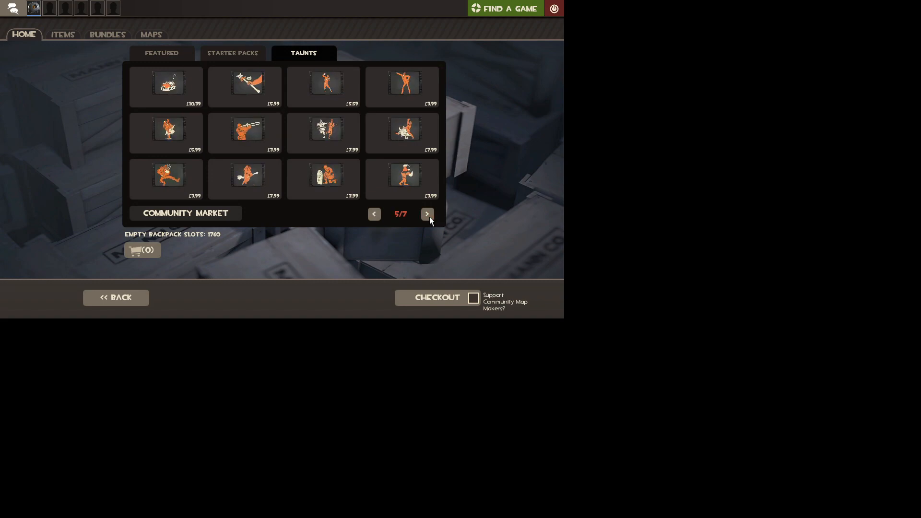
pyautogui.click(427, 214)
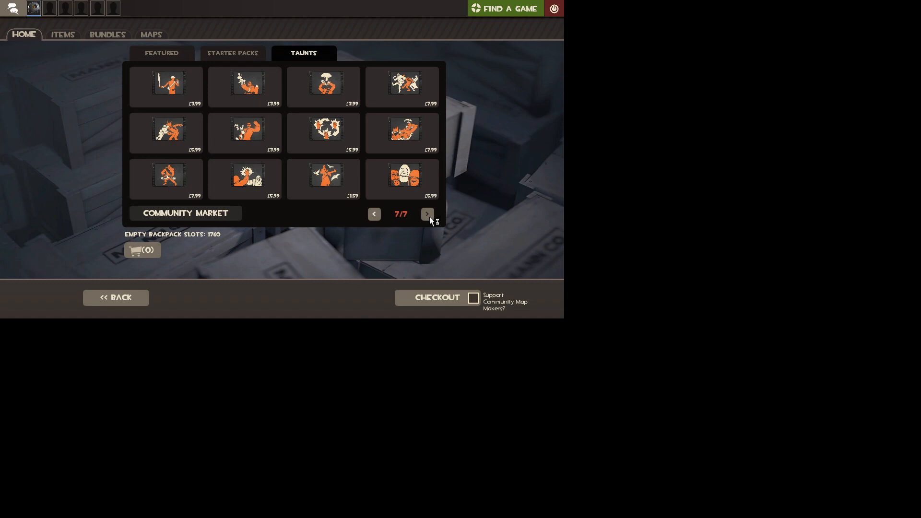
pyautogui.moveTo(401, 132)
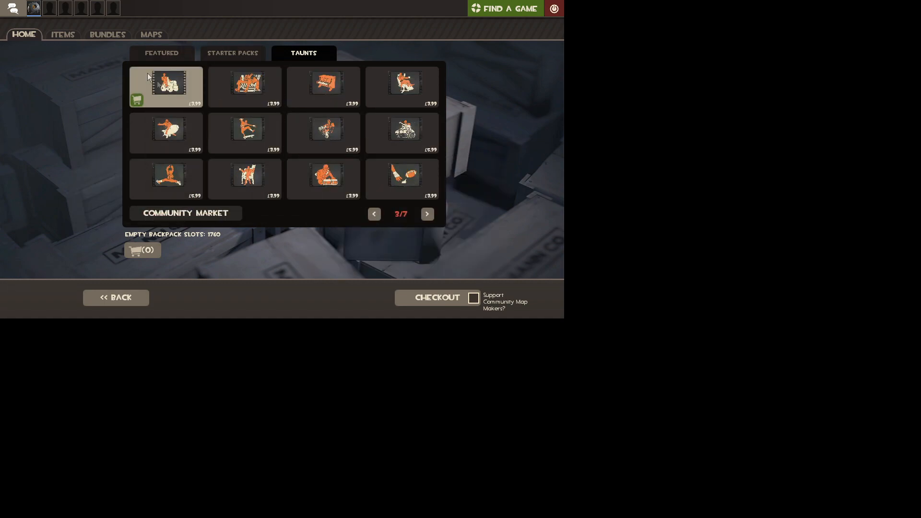
# - Switch to the Bundles section and filter it to Sniper bundles
pyautogui.click(107, 34)
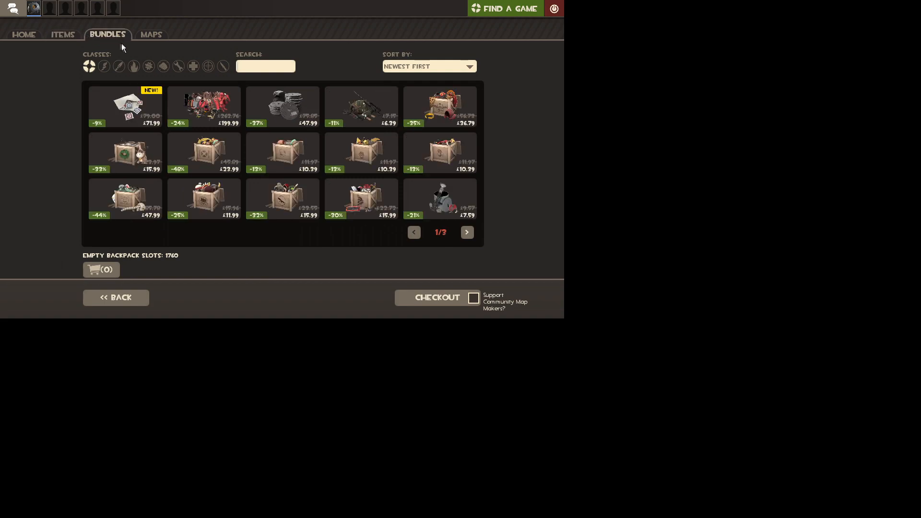
pyautogui.moveTo(397, 227)
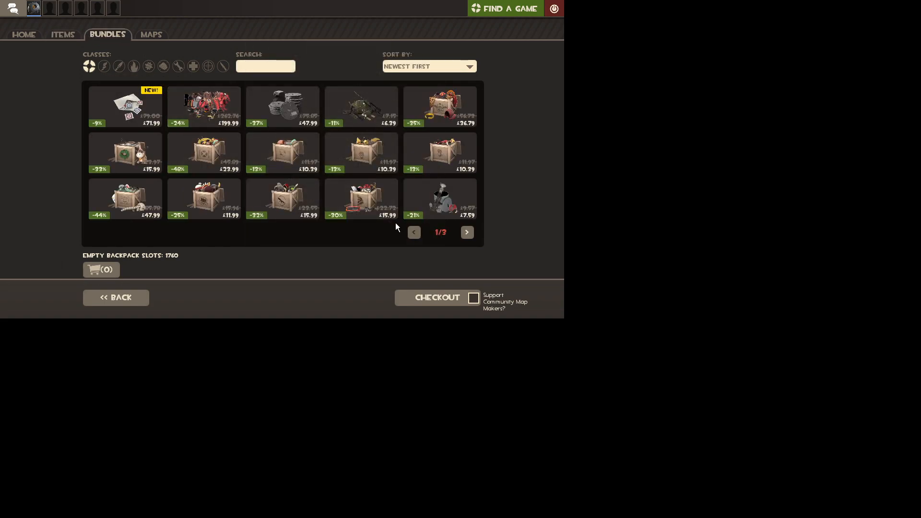
pyautogui.moveTo(207, 67)
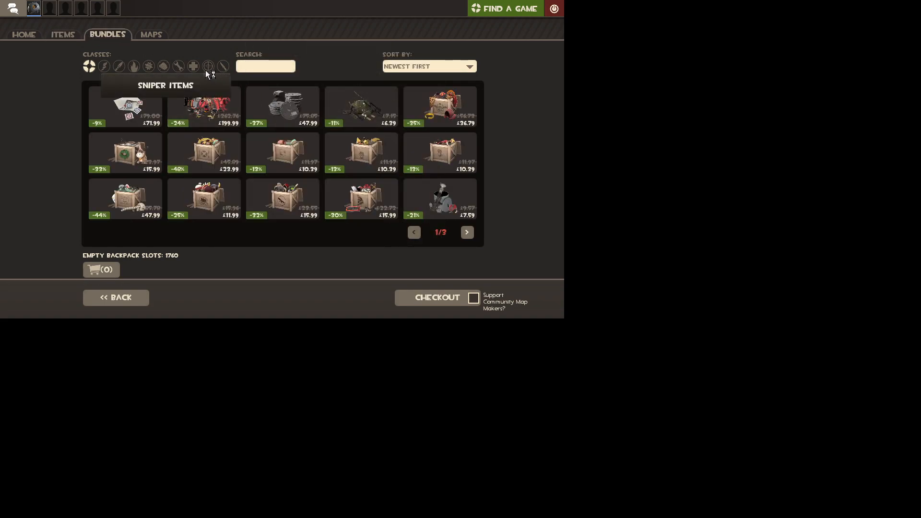
pyautogui.click(209, 65)
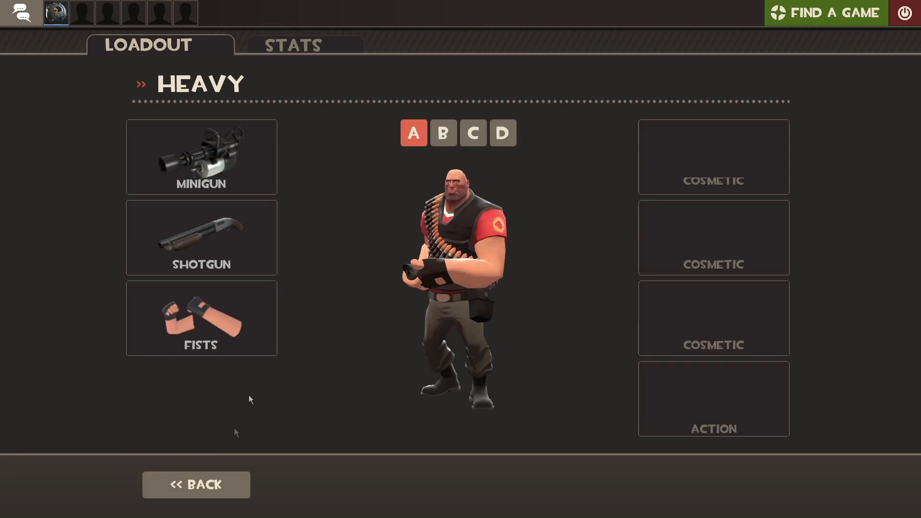
# - Back out of the Engineer loadout to the class selection screen
pyautogui.click(201, 238)
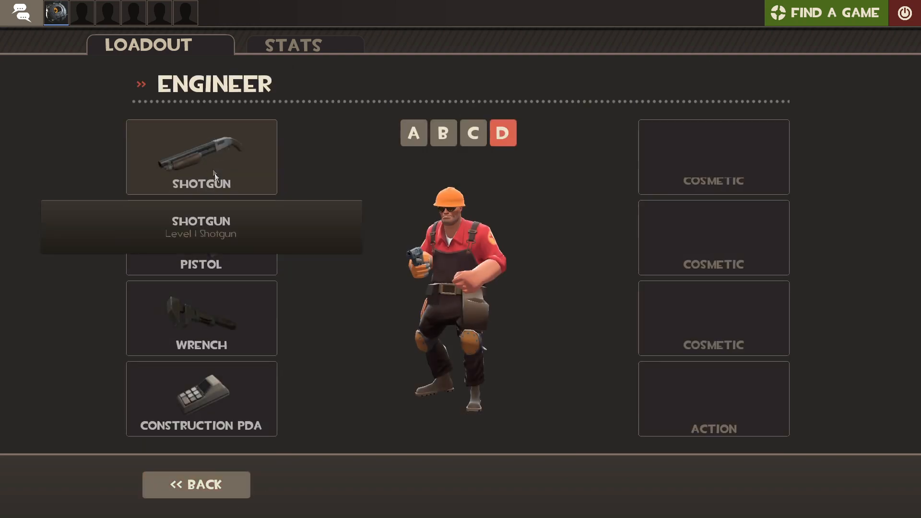
pyautogui.click(202, 158)
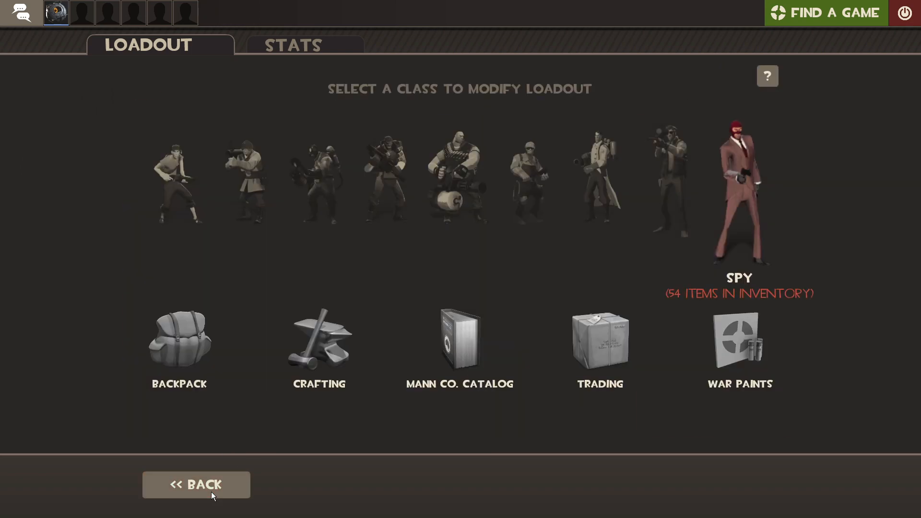
# - Inspect the Smelt Refined Metal crafting blueprint, then move to the backpack inventory
pyautogui.click(318, 341)
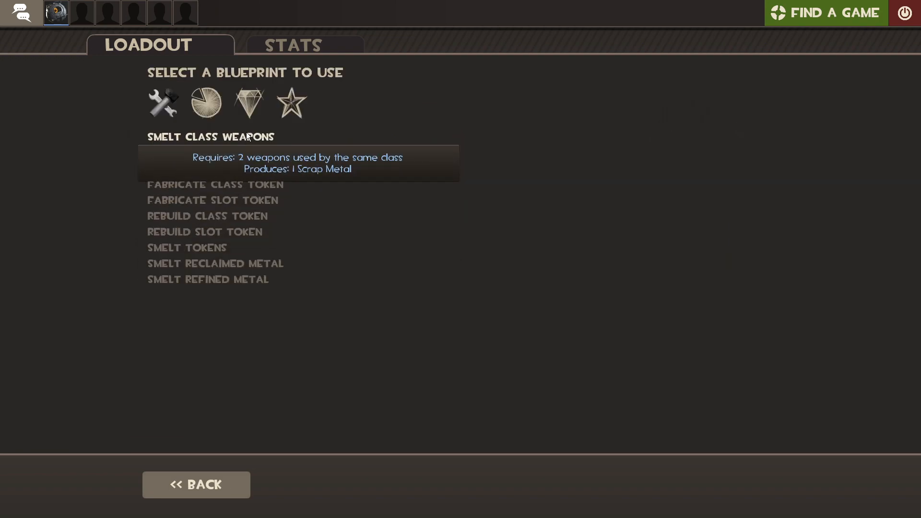
pyautogui.click(207, 280)
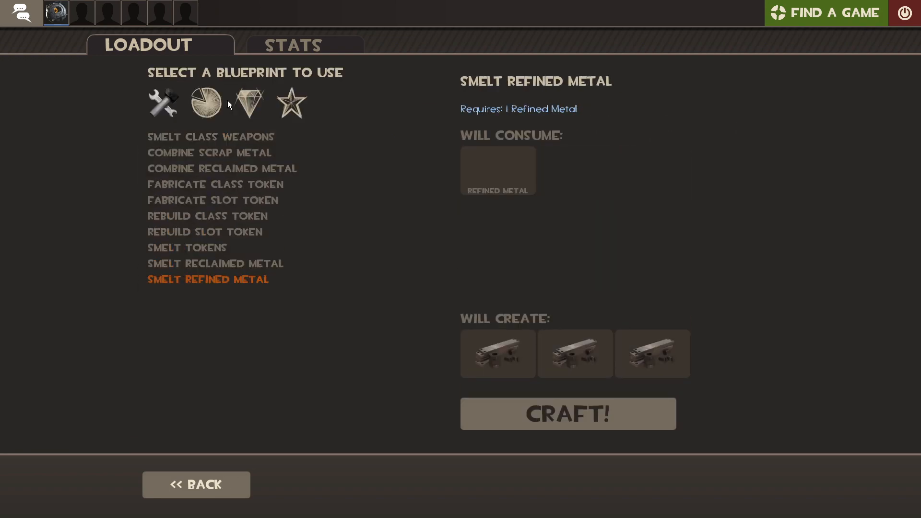
pyautogui.click(207, 102)
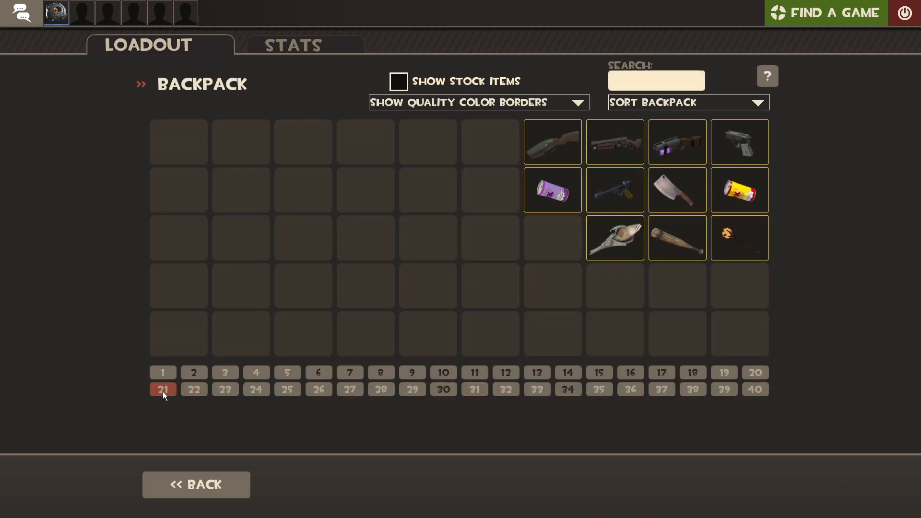
# - Flip through backpack inventory pages 23, 19, 10 and another page
pyautogui.click(224, 390)
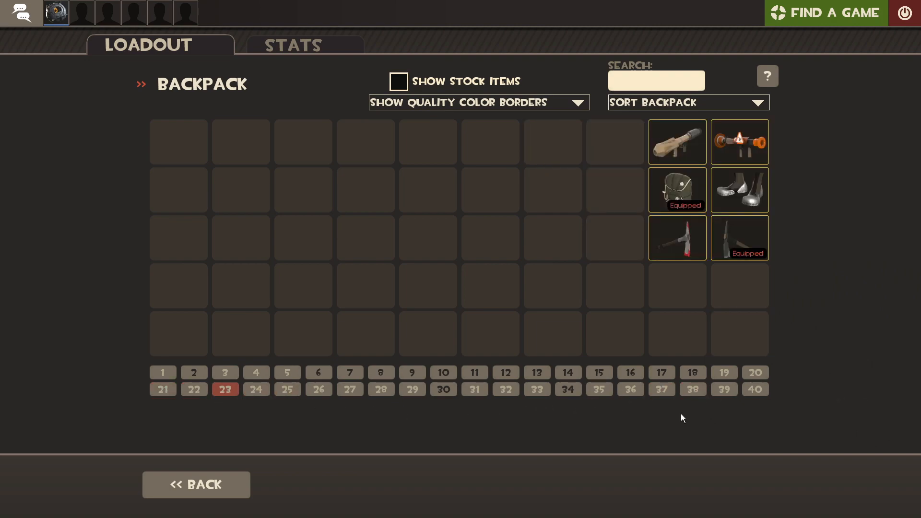
pyautogui.moveTo(197, 414)
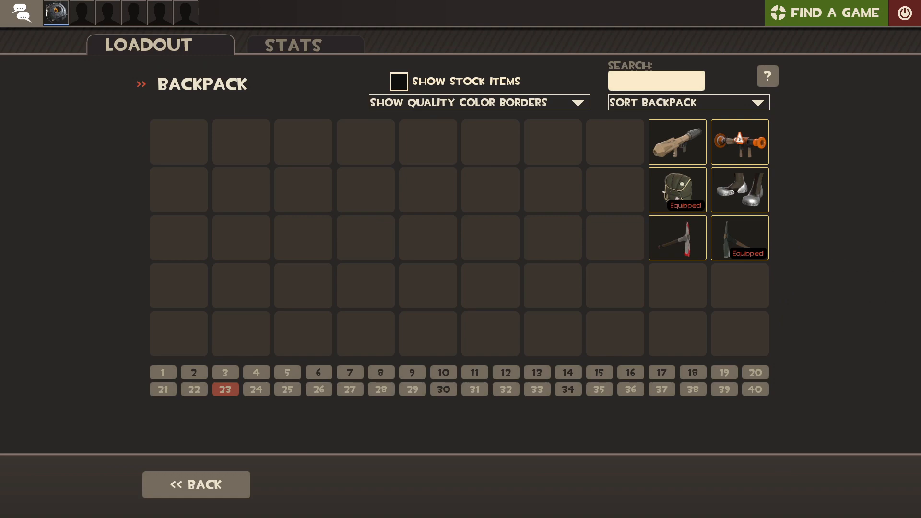
pyautogui.moveTo(331, 119)
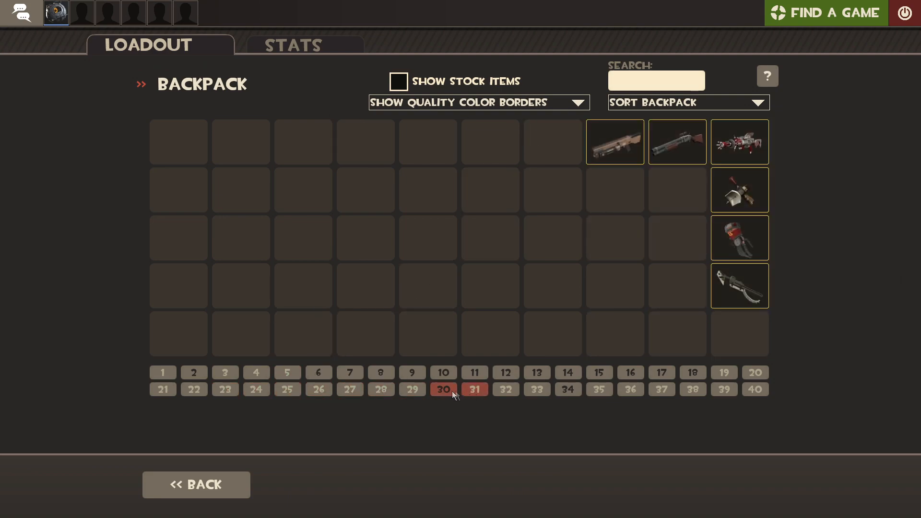
pyautogui.click(723, 372)
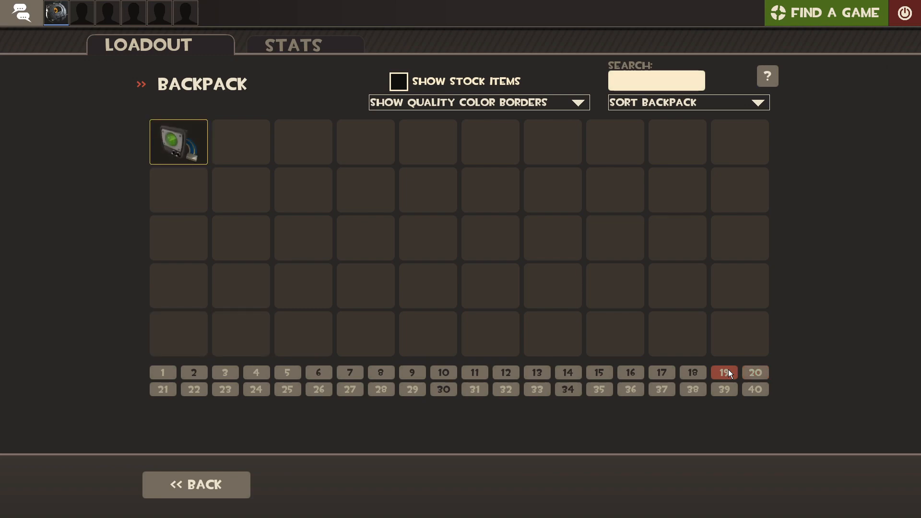
pyautogui.click(318, 373)
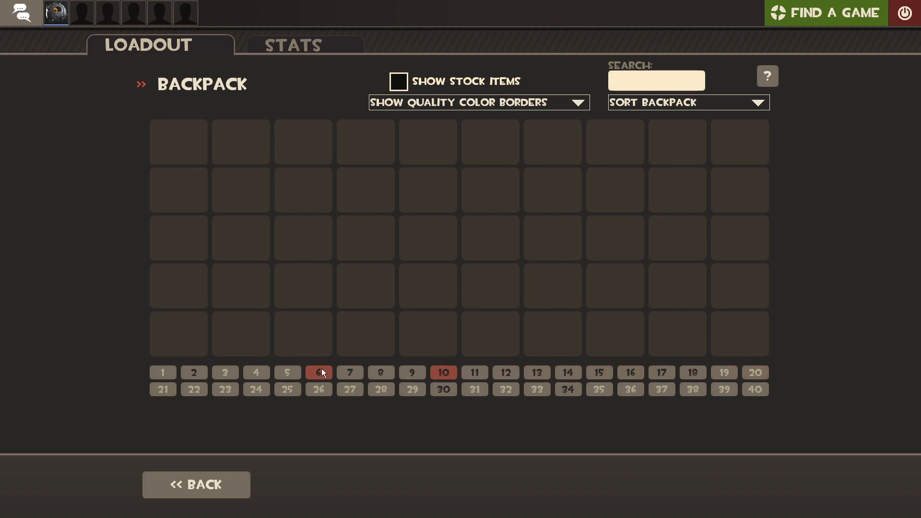
pyautogui.click(162, 372)
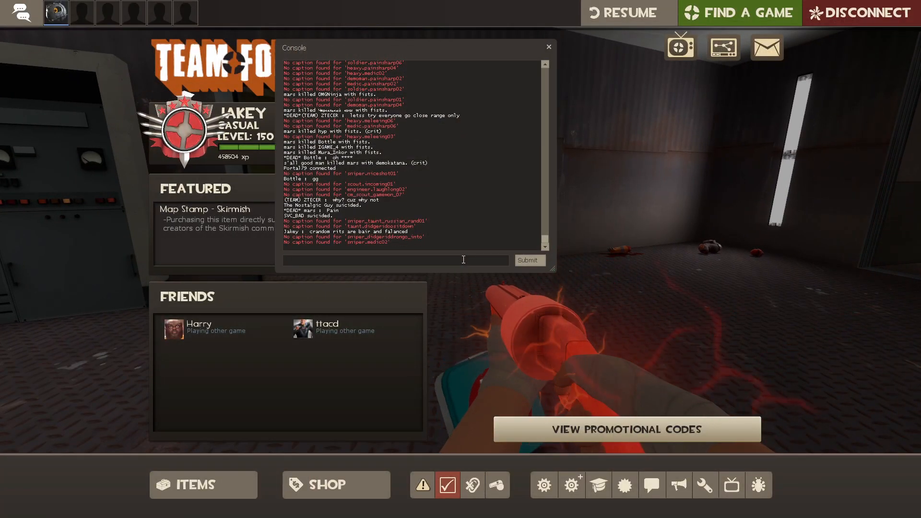
# - Enter a 'bind' command in the developer console
pyautogui.write('bind')
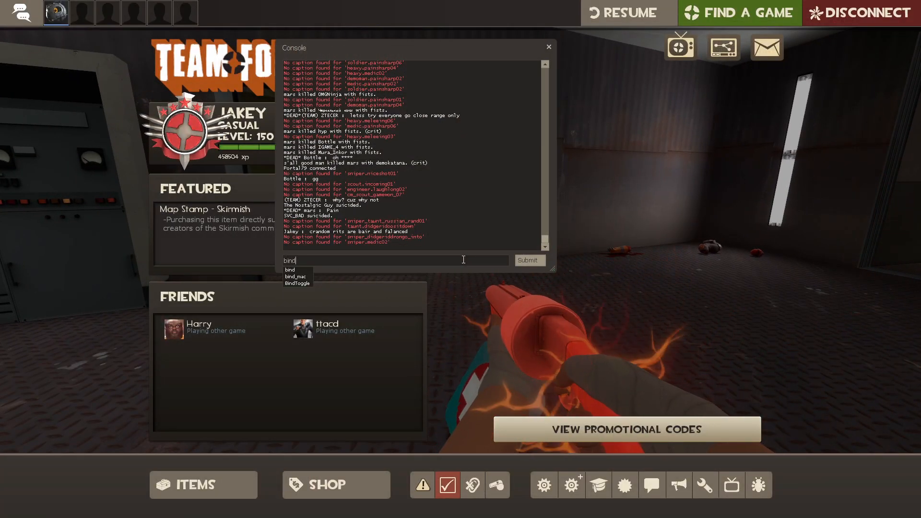
pyautogui.press('Enter')
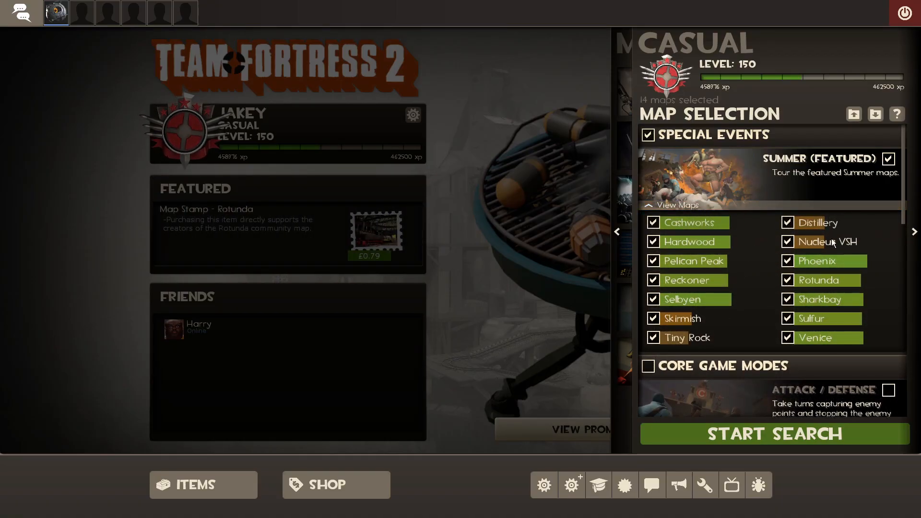
# - Untick Nucleus VSH and Tiny Rock from the casual map list and start the search
pyautogui.click(787, 242)
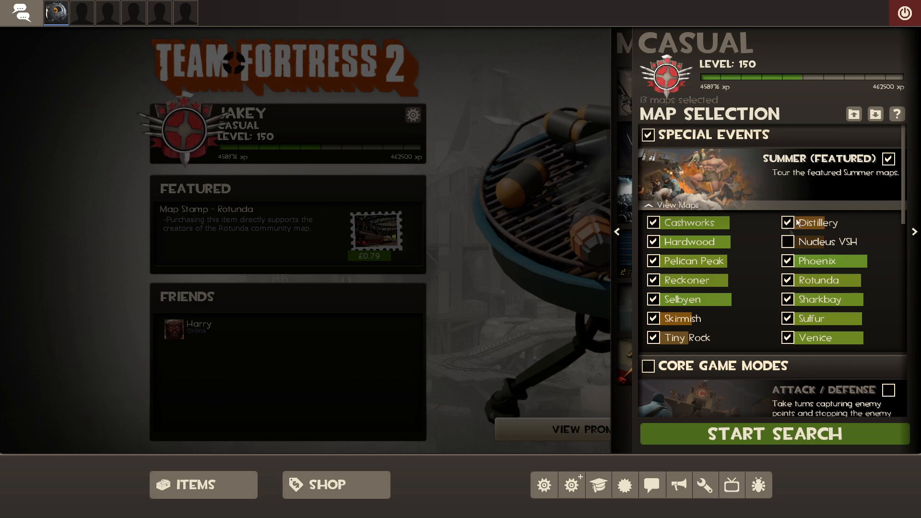
pyautogui.click(653, 337)
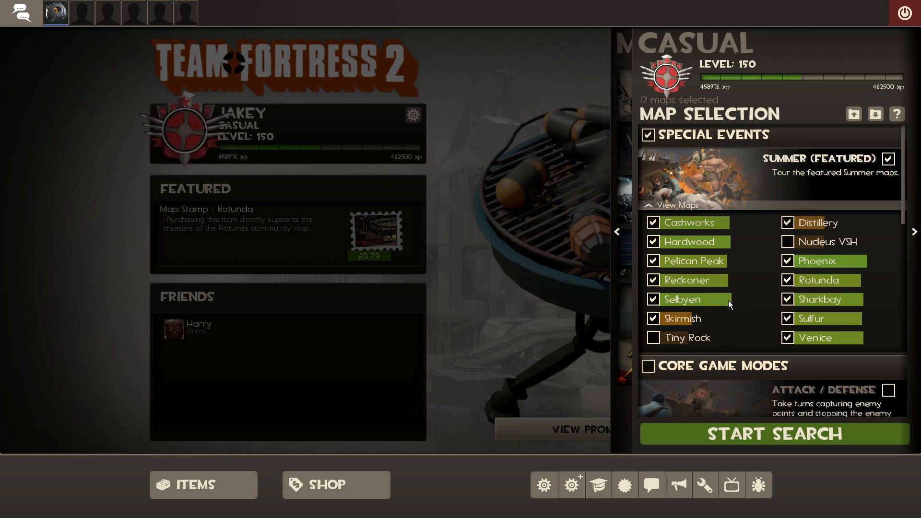
pyautogui.click(775, 434)
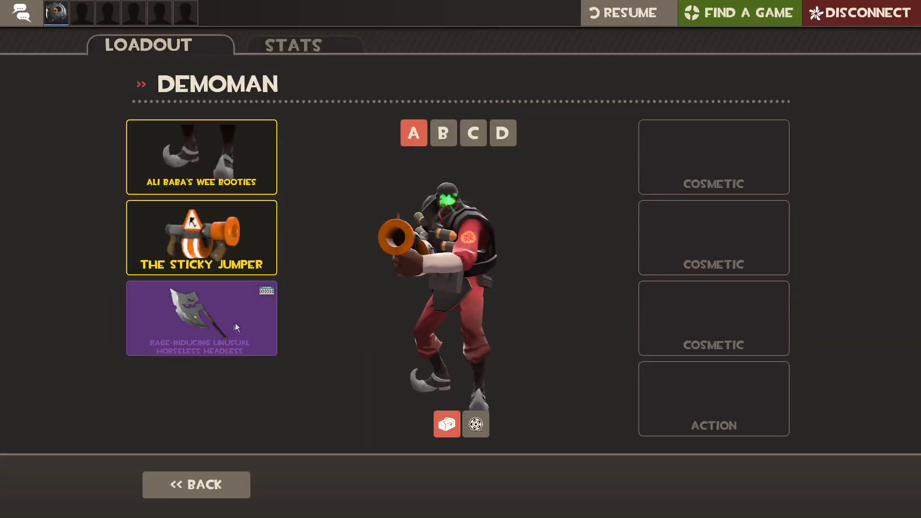
pyautogui.moveTo(216, 331)
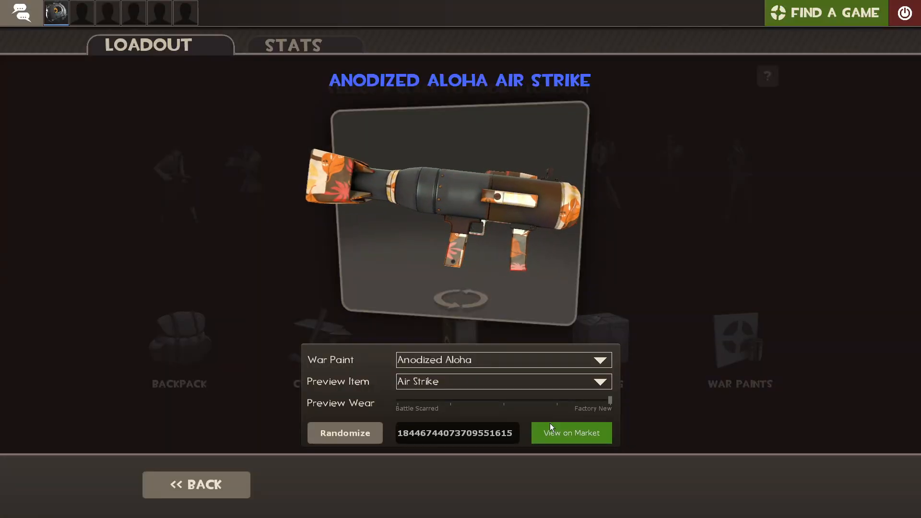
# - Preview the Antique Annihilator and other war paints on the minigun from the dropdown
pyautogui.click(345, 432)
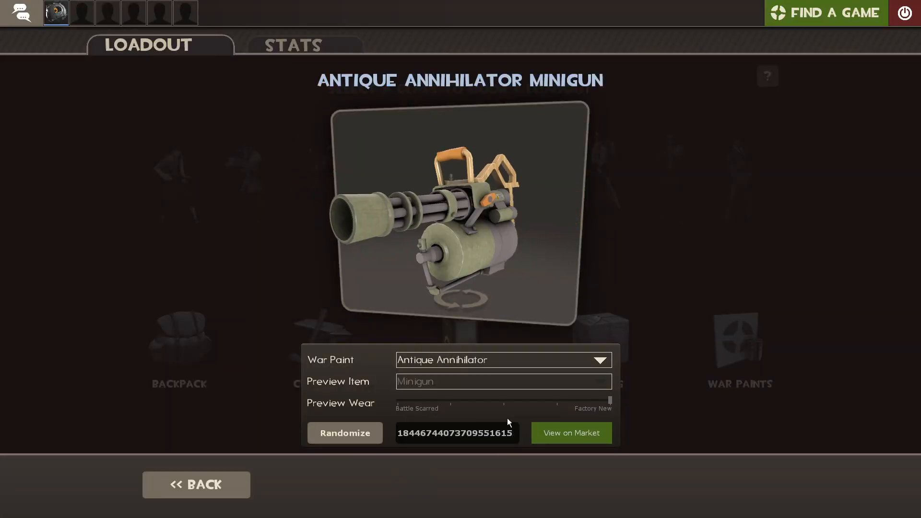
pyautogui.click(345, 432)
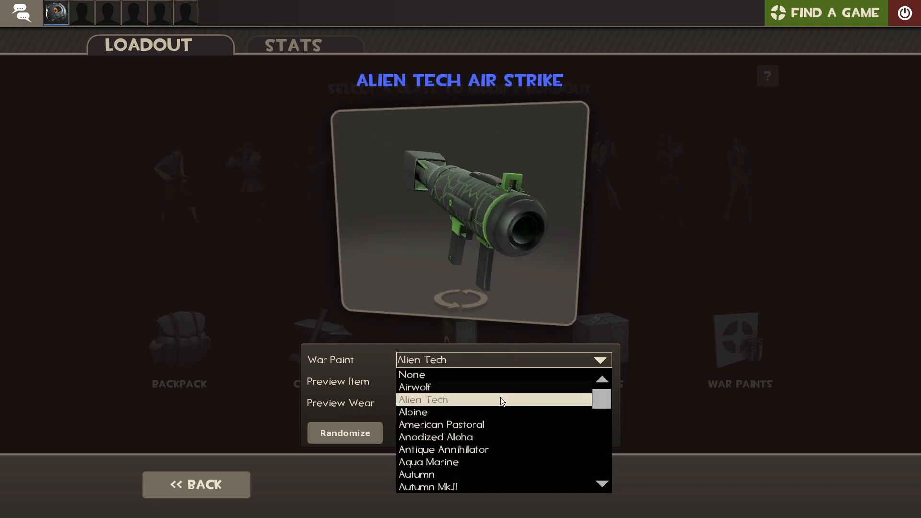
pyautogui.click(436, 437)
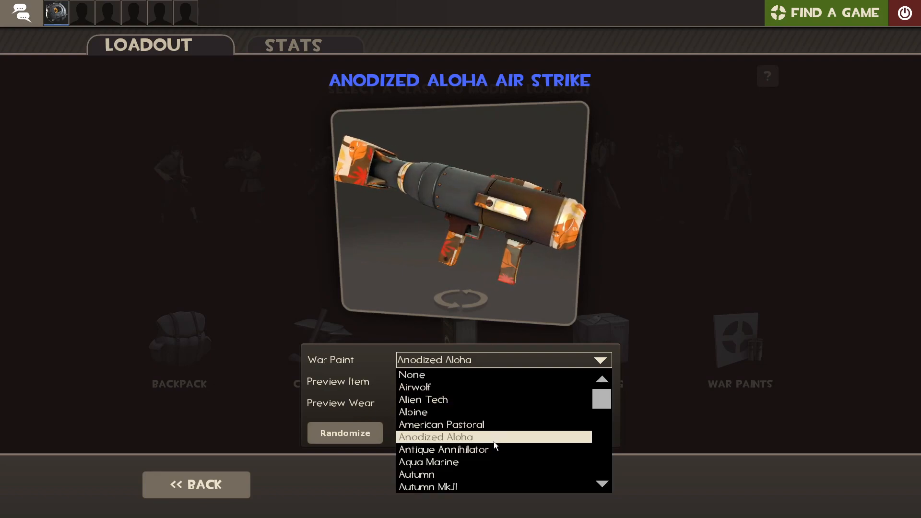
pyautogui.click(444, 449)
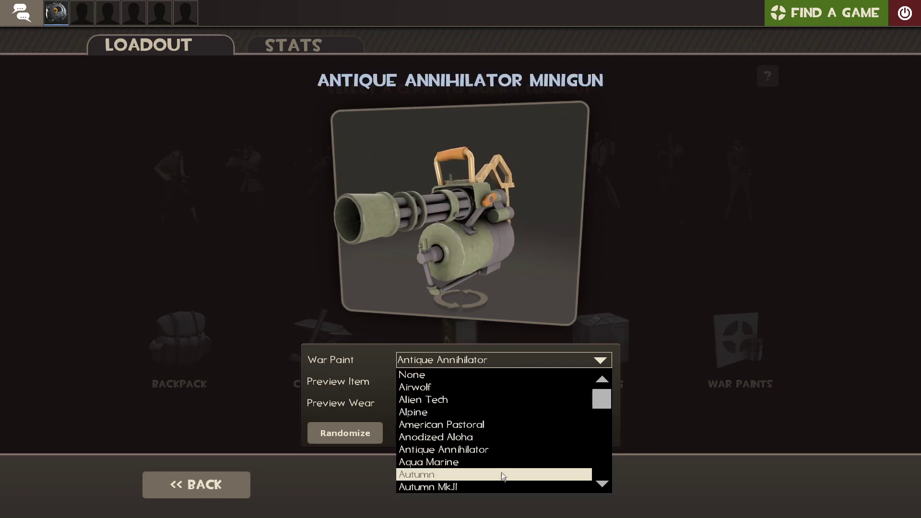
pyautogui.click(417, 474)
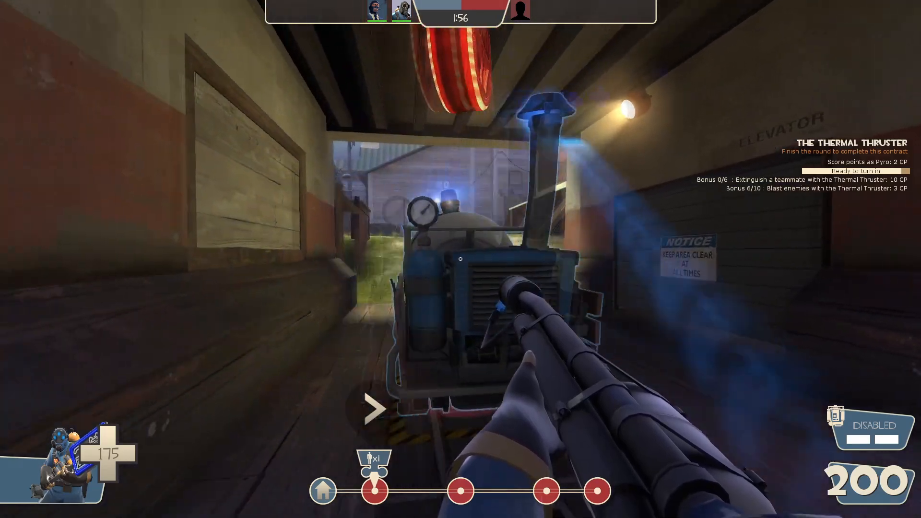
# - Bring up the main menu over the running match
pyautogui.press('z')
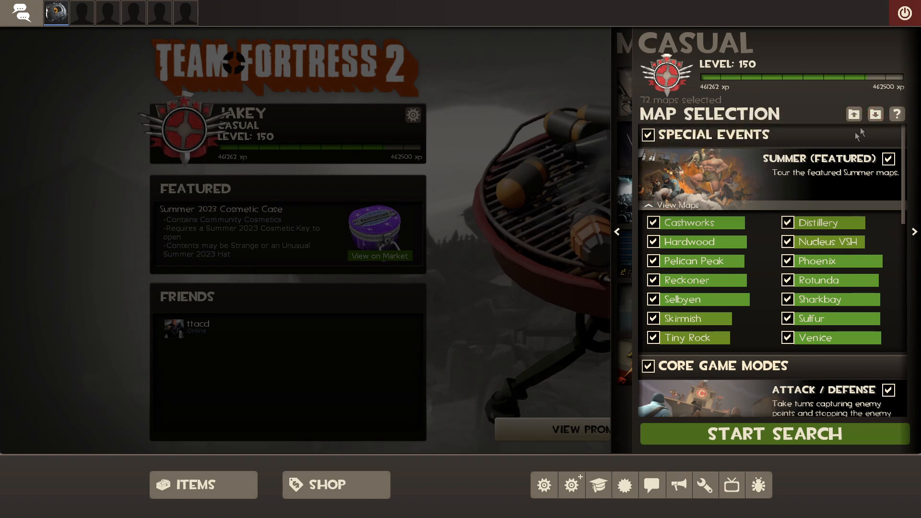
# - Start a casual search, disconnect from the current server and look for a new match
pyautogui.click(775, 434)
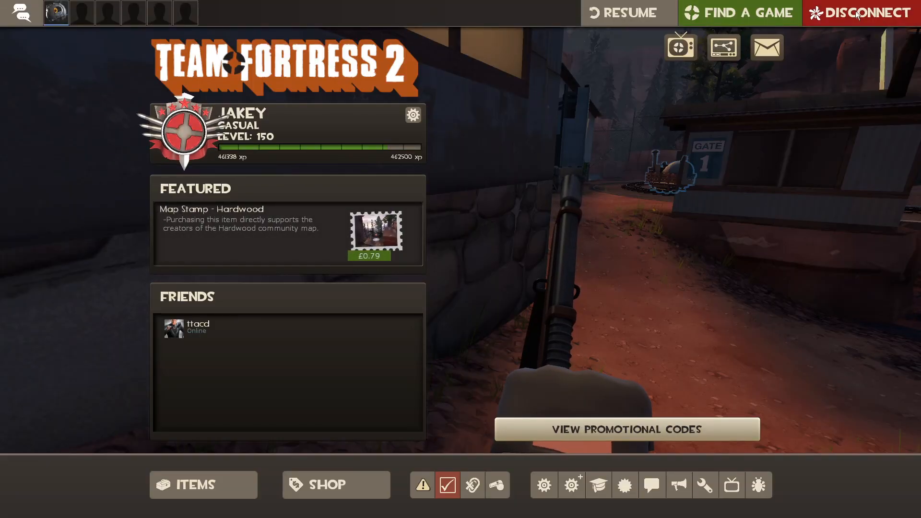
pyautogui.click(857, 11)
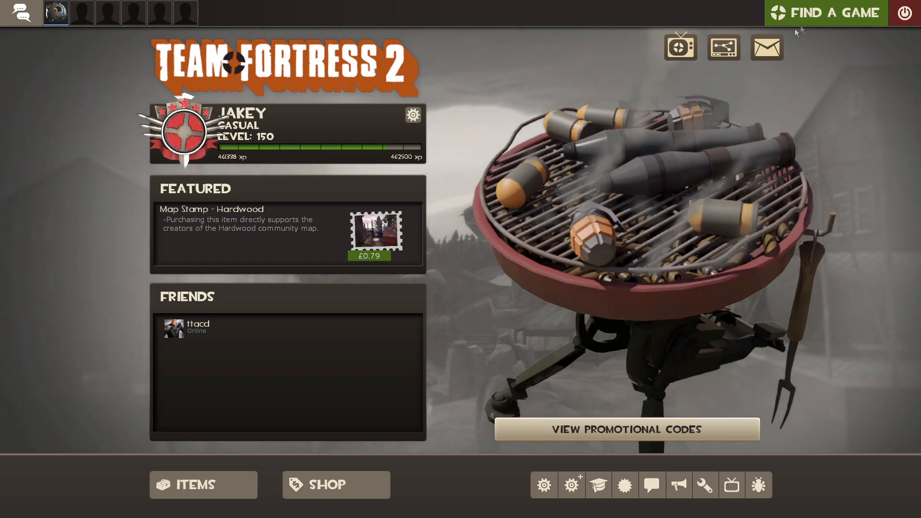
pyautogui.click(835, 12)
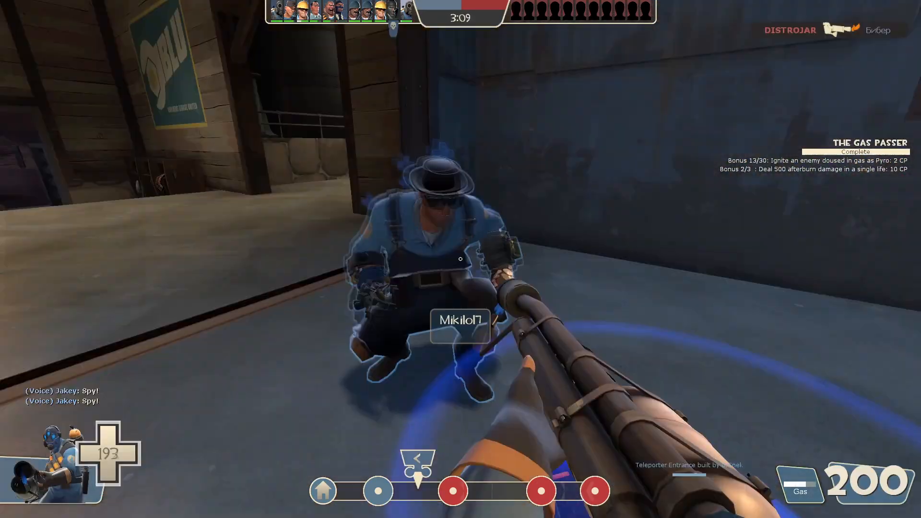
# - Join a new Versus Saxton Hale server, now playing Pyro on RED against a 9800-health boss
pyautogui.press('z')
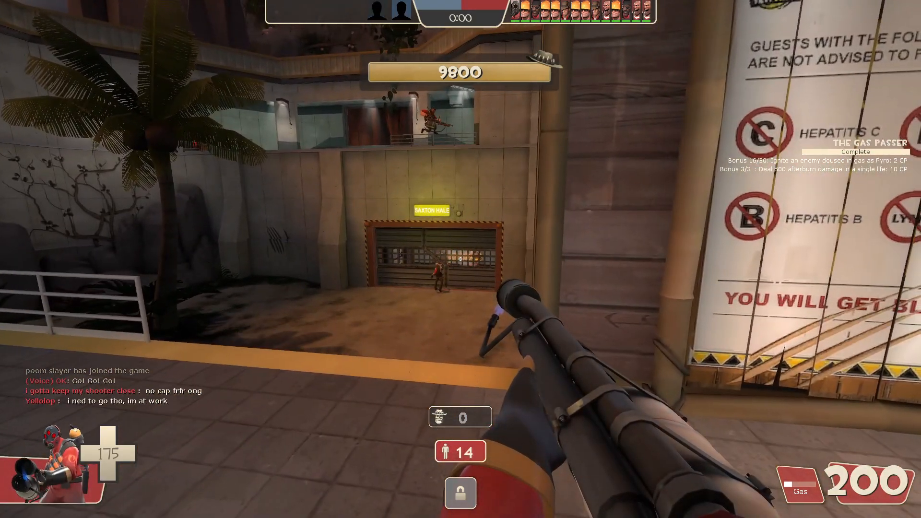
# - Attack Saxton Hale in the corridor with the flamethrower, then move to a new match as RED Pyro
pyautogui.press('z')
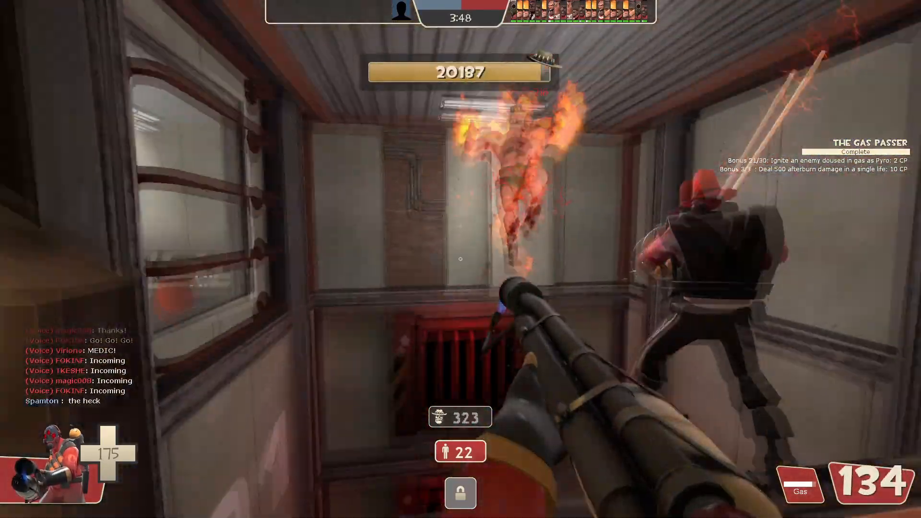
pyautogui.click(460, 259)
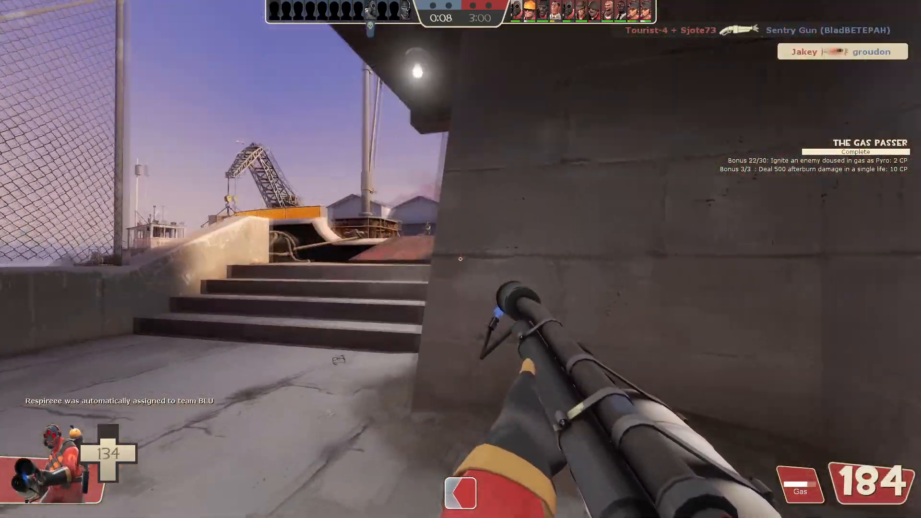
# - Dismiss the Disconnected notice and rejoin a 2Fort match, awaiting respawn as RED Pyro
pyautogui.press('Tab')
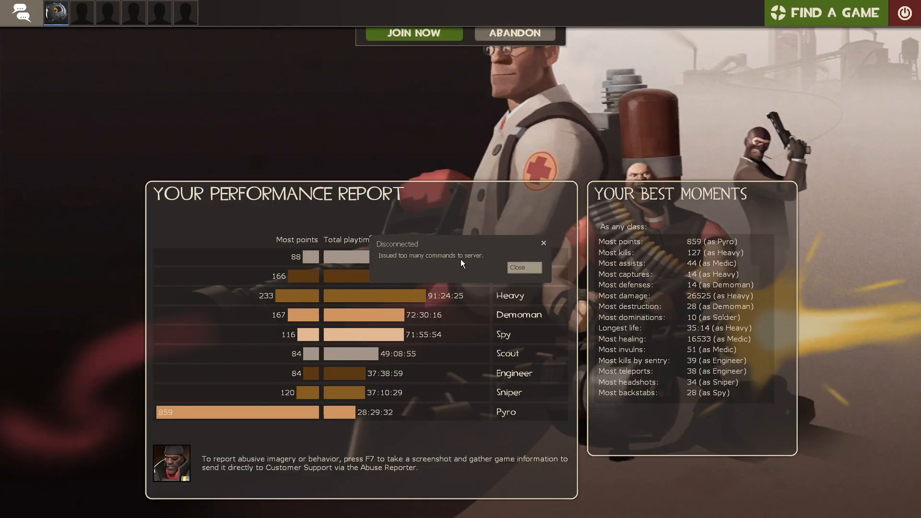
pyautogui.click(524, 266)
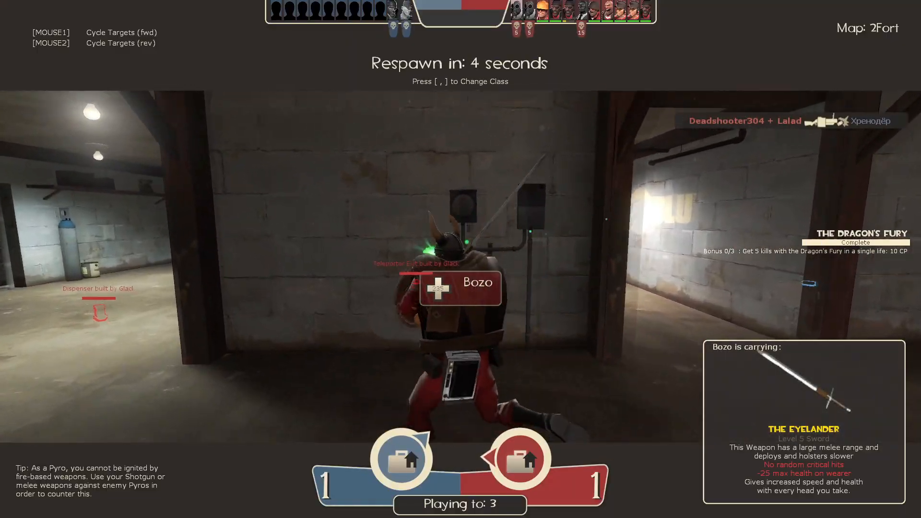
# - Bring up the Scout loadout to adjust the Unusual Undercover Brolly's effect
pyautogui.press('tab')
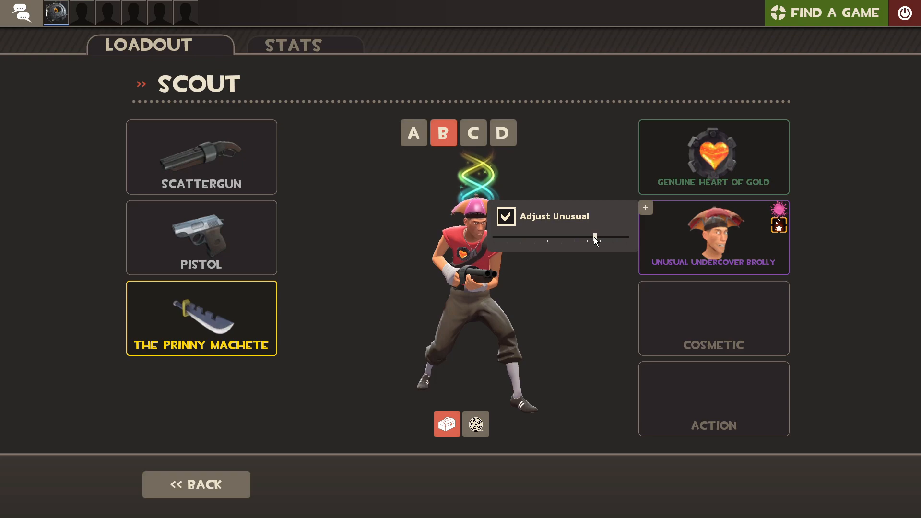
# - Nudge the Adjust Unusual slider on the brolly, then rejoin as Pyro with the Dragon's Fury
pyautogui.moveTo(593, 238); pyautogui.dragTo(584, 237)
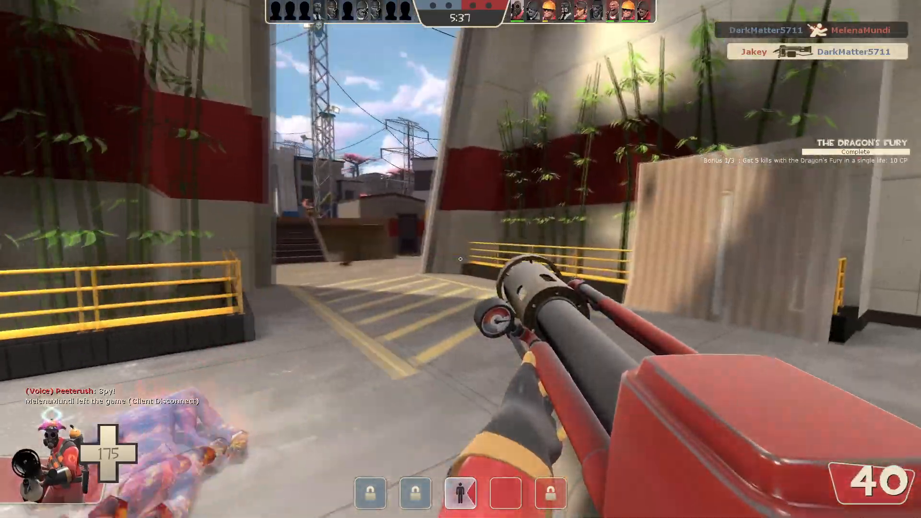
pyautogui.press('Tab')
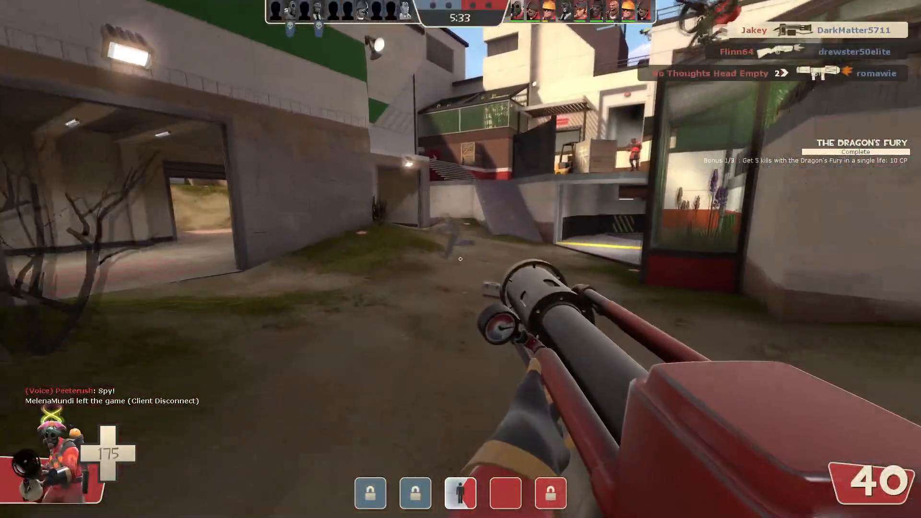
pyautogui.click(461, 261)
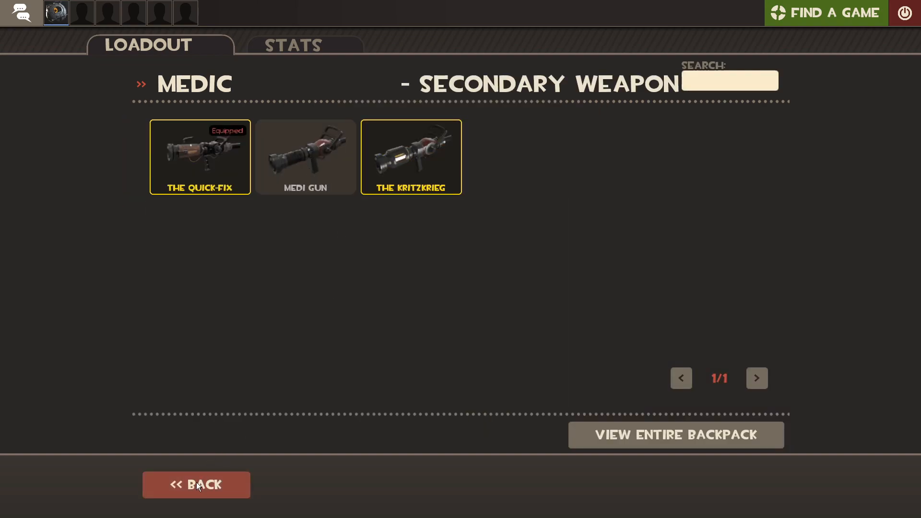
# - Return to the Medic loadout showing Crusader's Crossbow, Quick-Fix and Ubersaw equipped
pyautogui.click(196, 484)
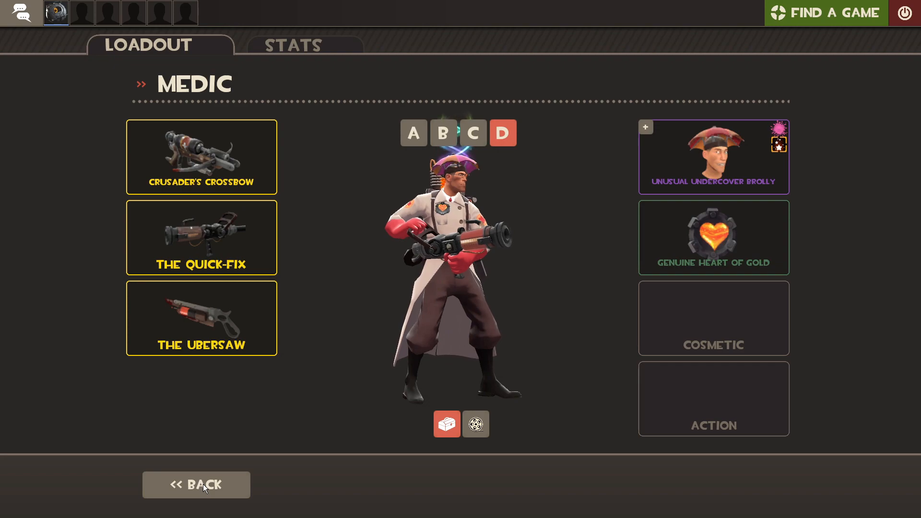
pyautogui.moveTo(694, 171)
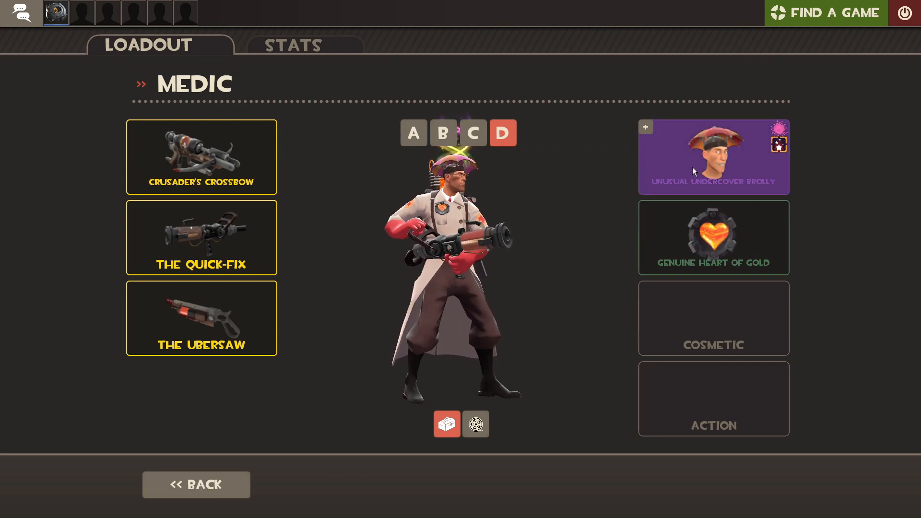